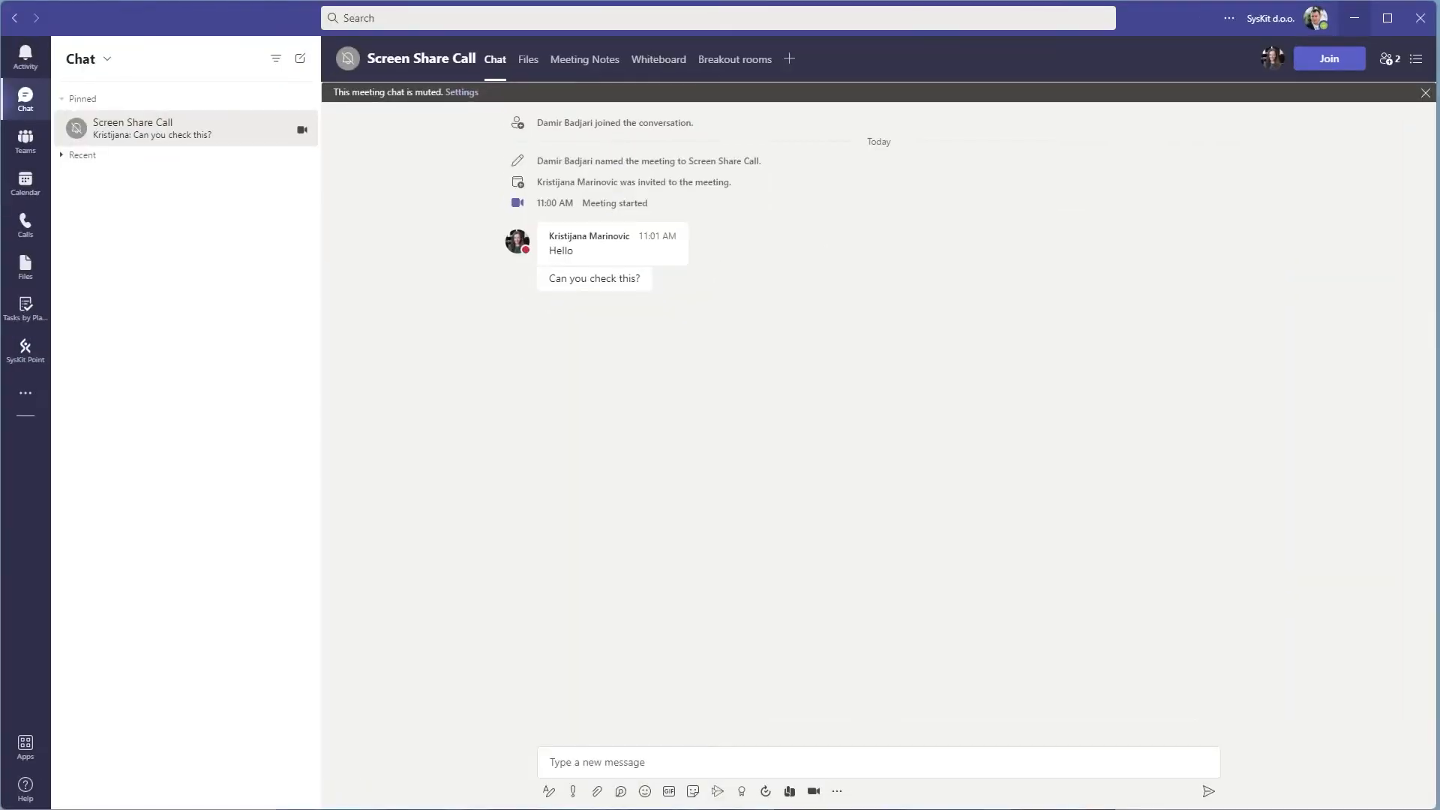
# - Join the Screen Share Call meeting with computer audio and camera off
pyautogui.click(1327, 58)
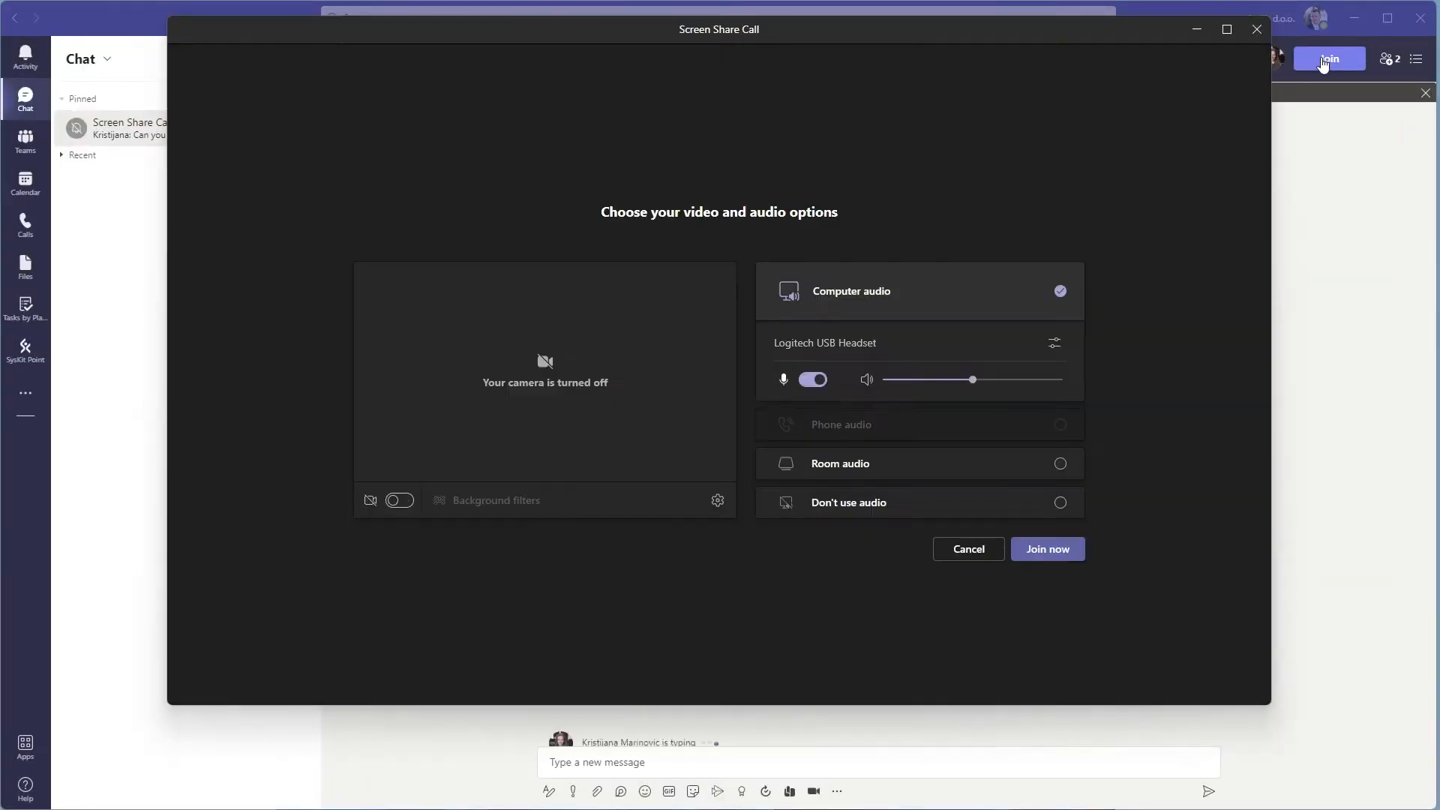
pyautogui.click(1046, 548)
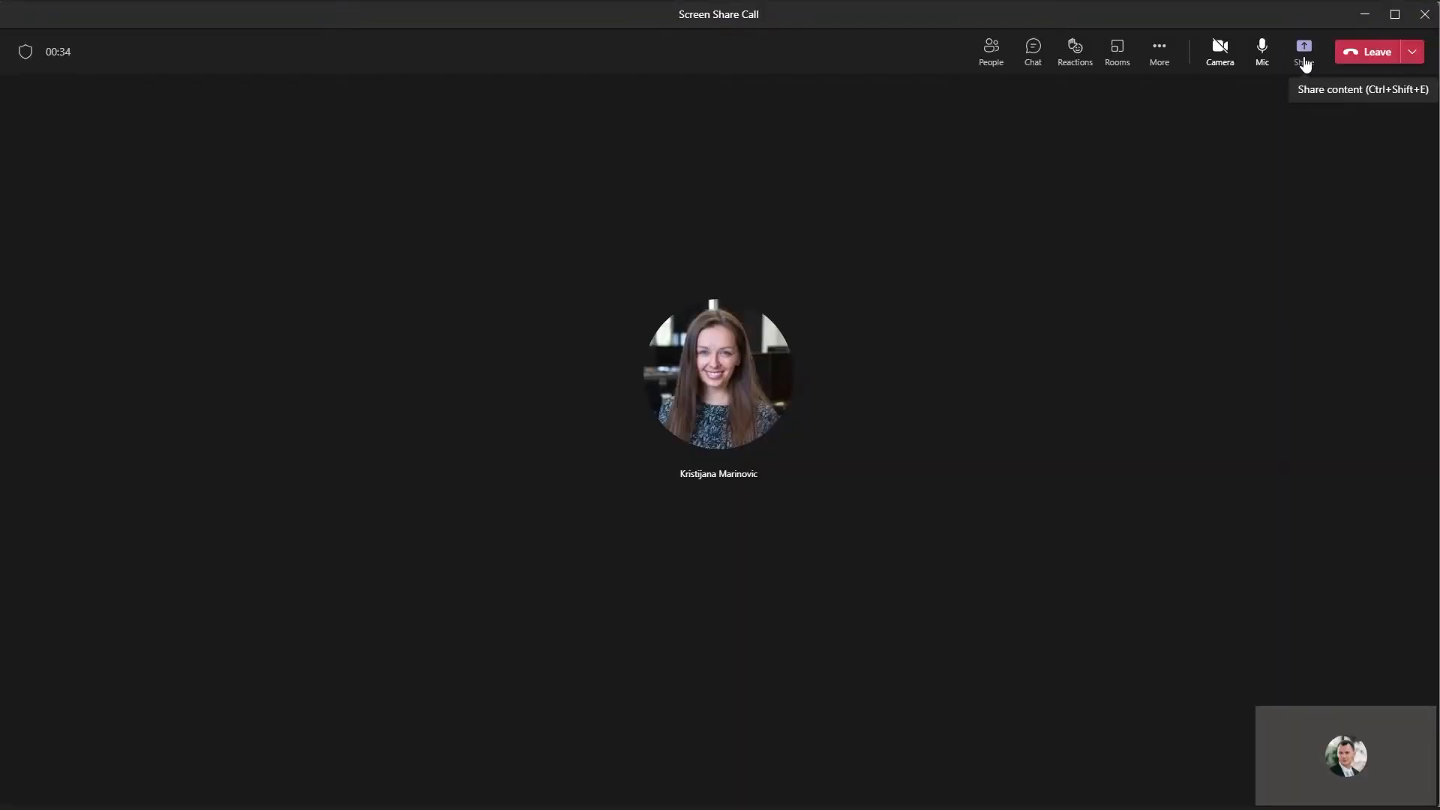
# - Browse the share tray's window option, start a Microsoft Whiteboard, then reopen the tray
pyautogui.click(1304, 50)
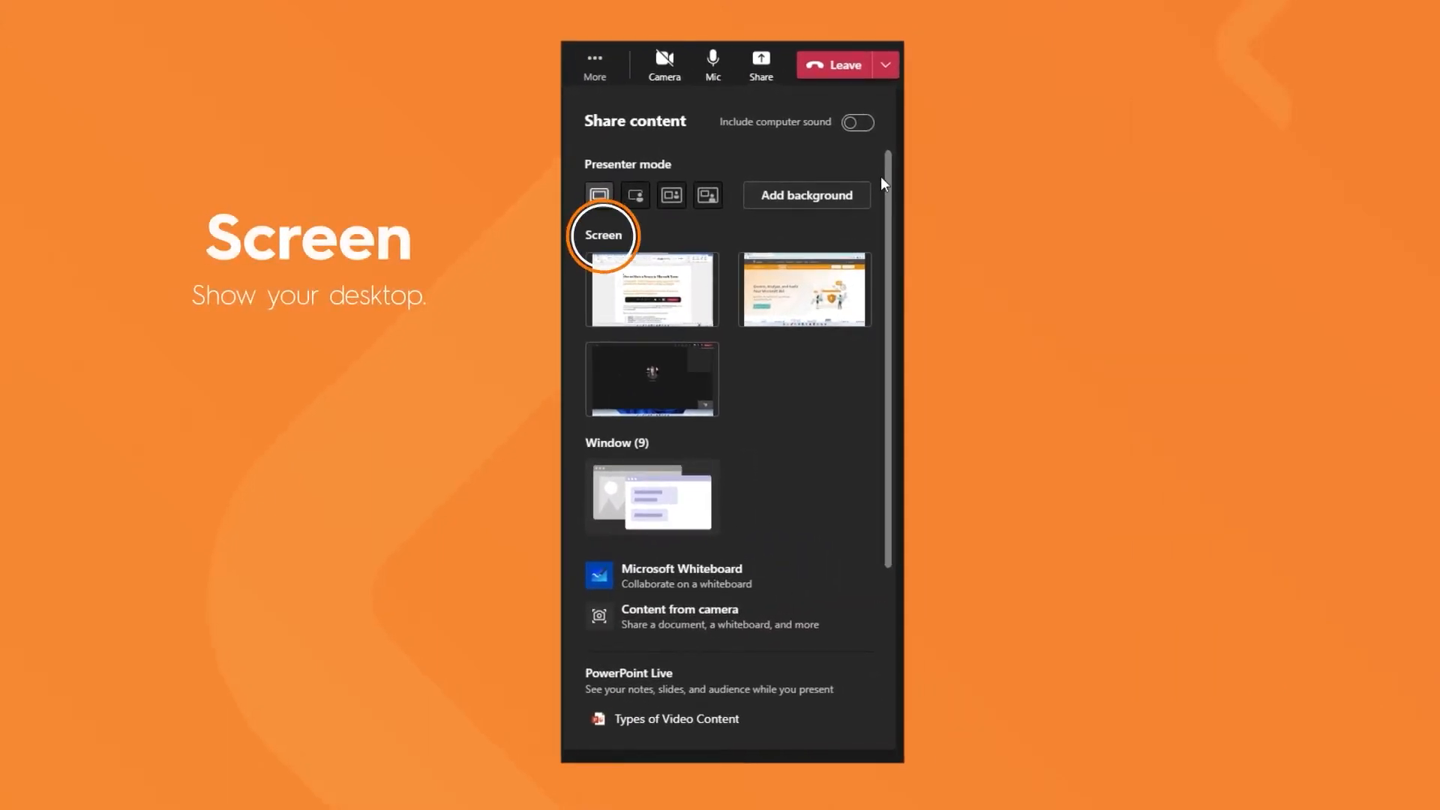
pyautogui.moveTo(615, 450)
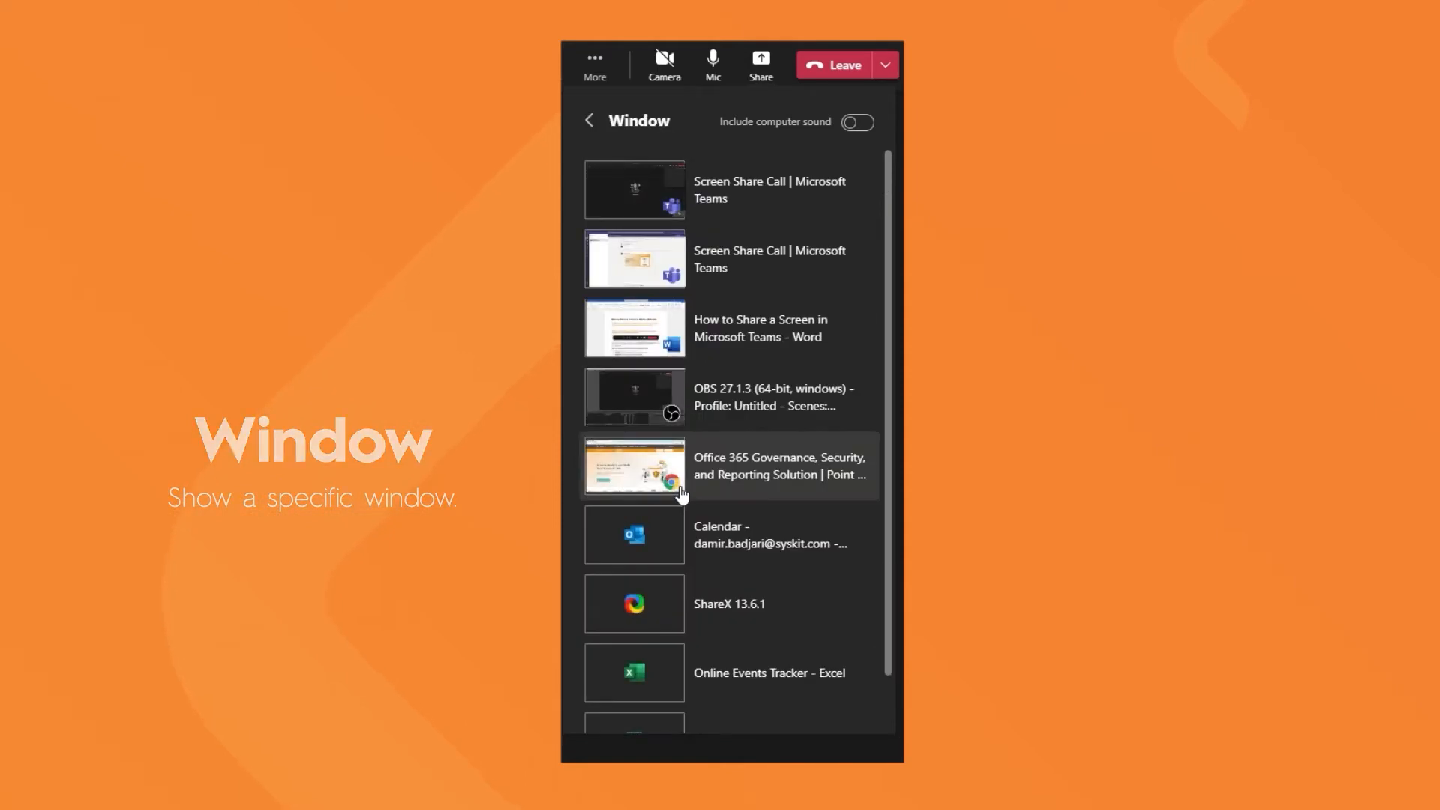
pyautogui.click(588, 120)
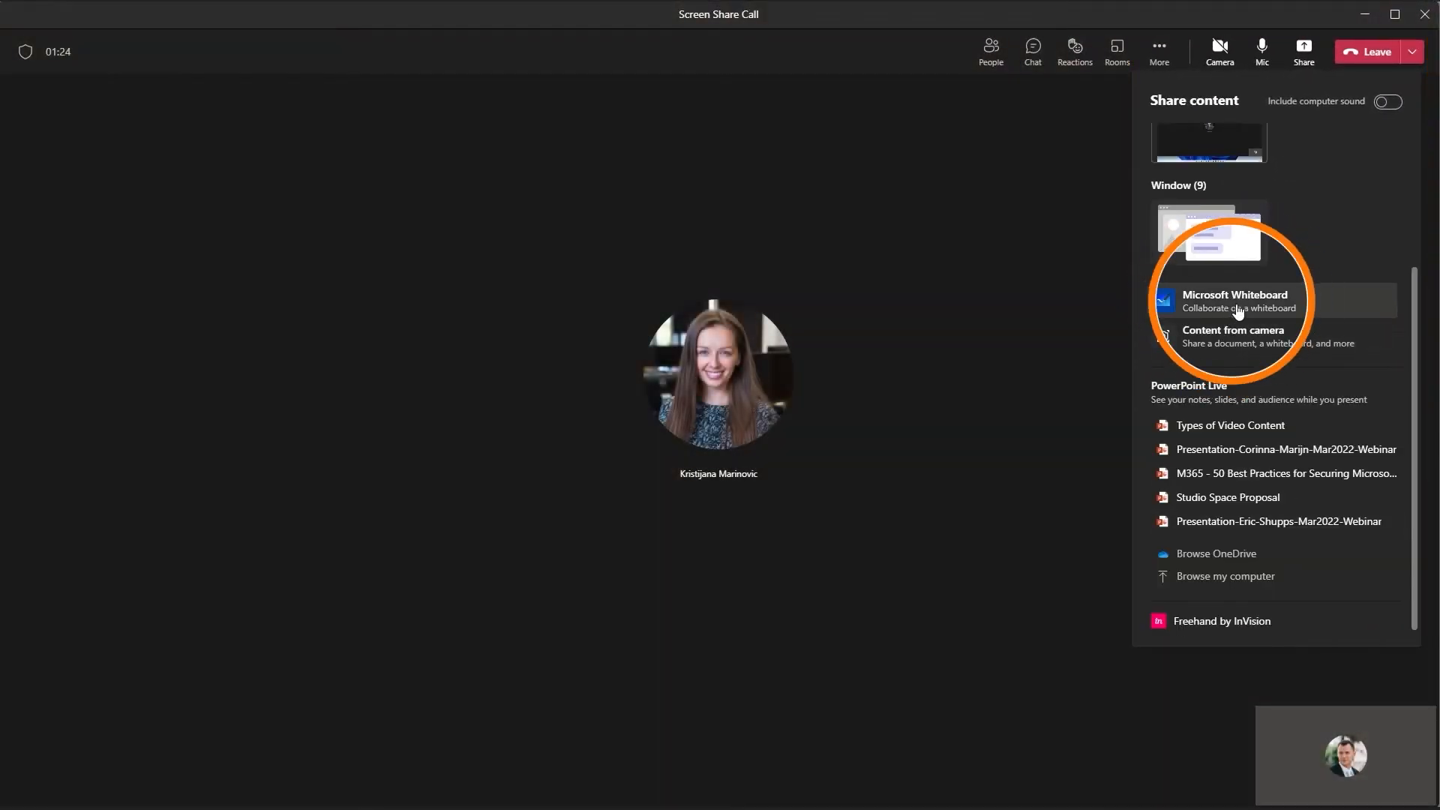
pyautogui.click(1234, 300)
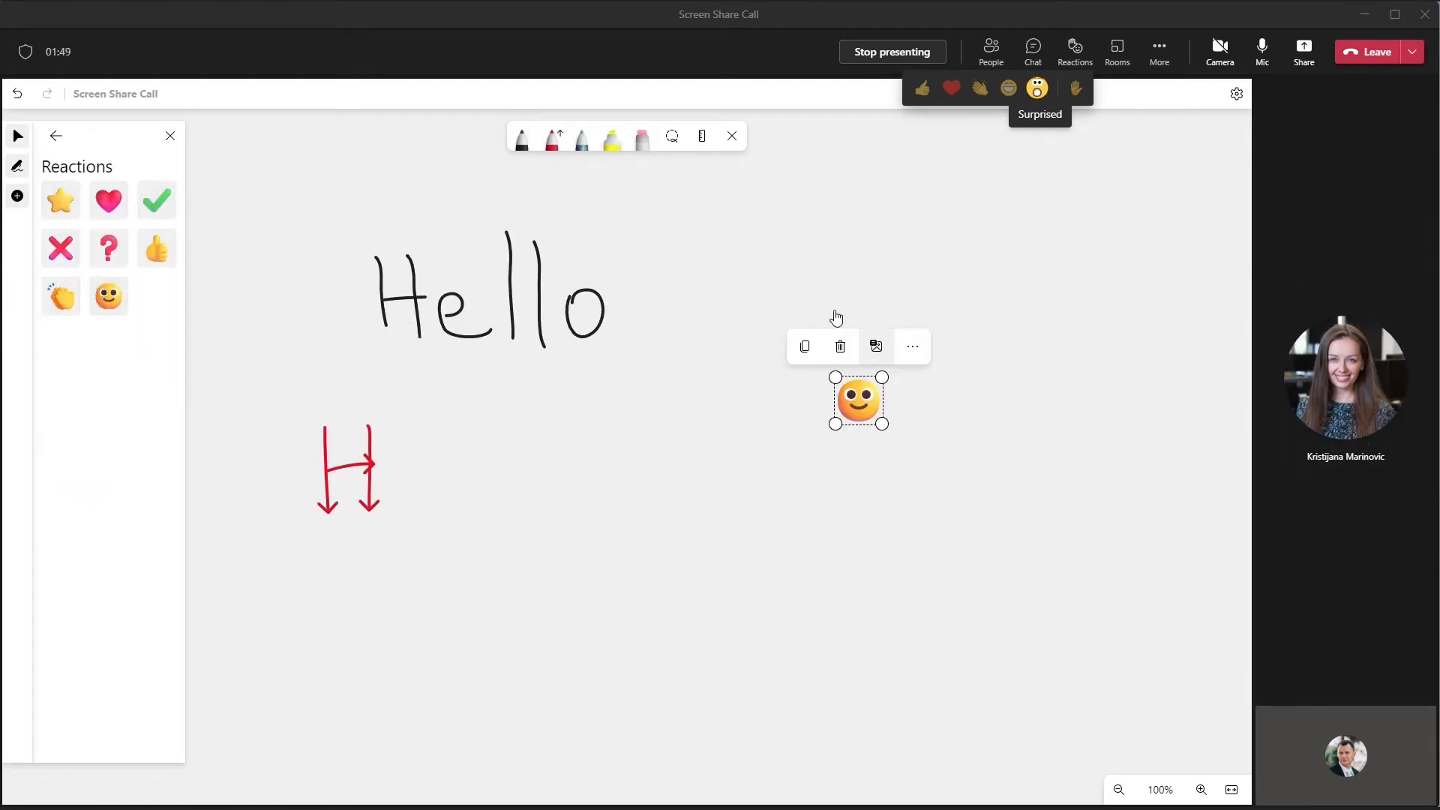
pyautogui.click(1303, 52)
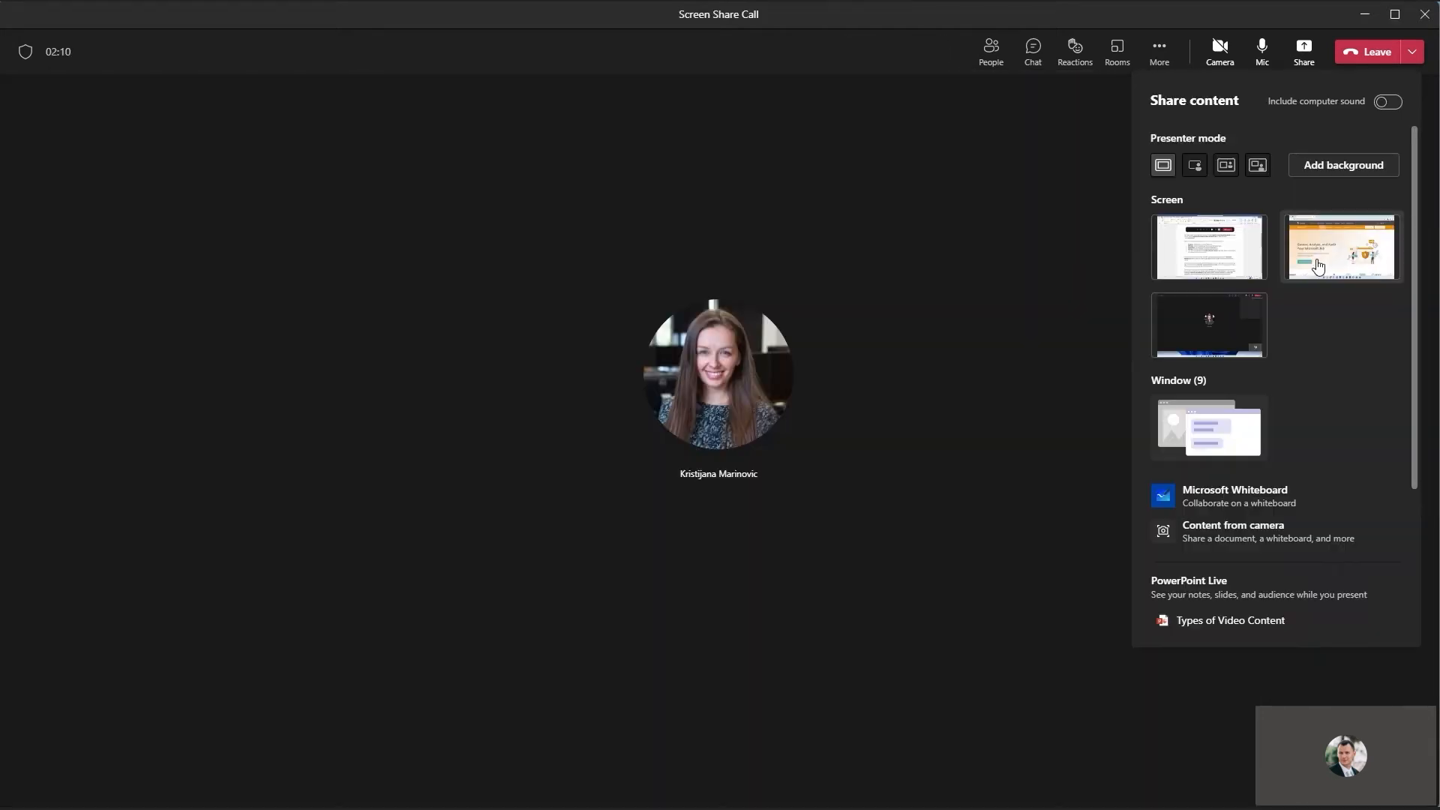
# - Present the second screen to the meeting, then stop sharing it
pyautogui.click(1341, 246)
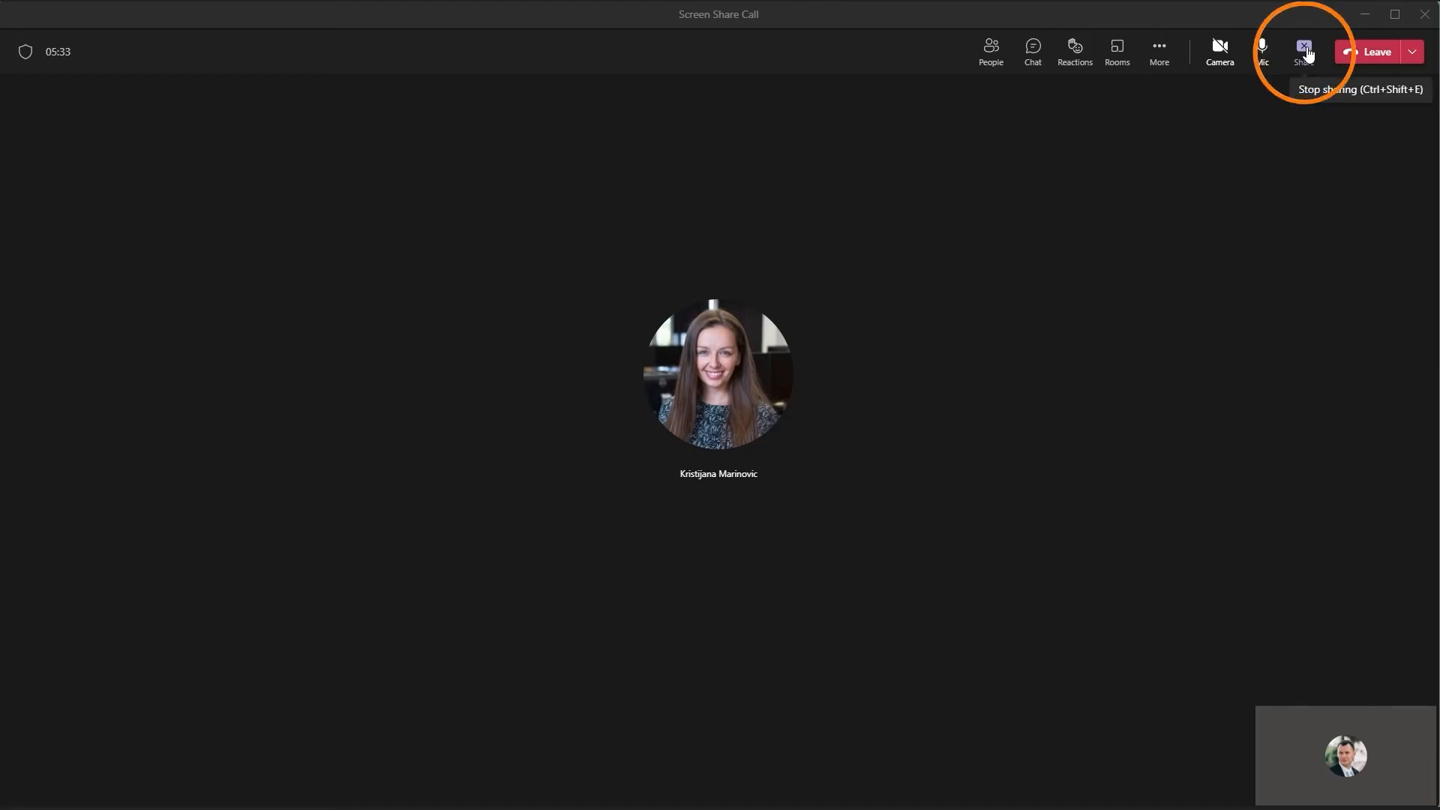
pyautogui.click(1304, 52)
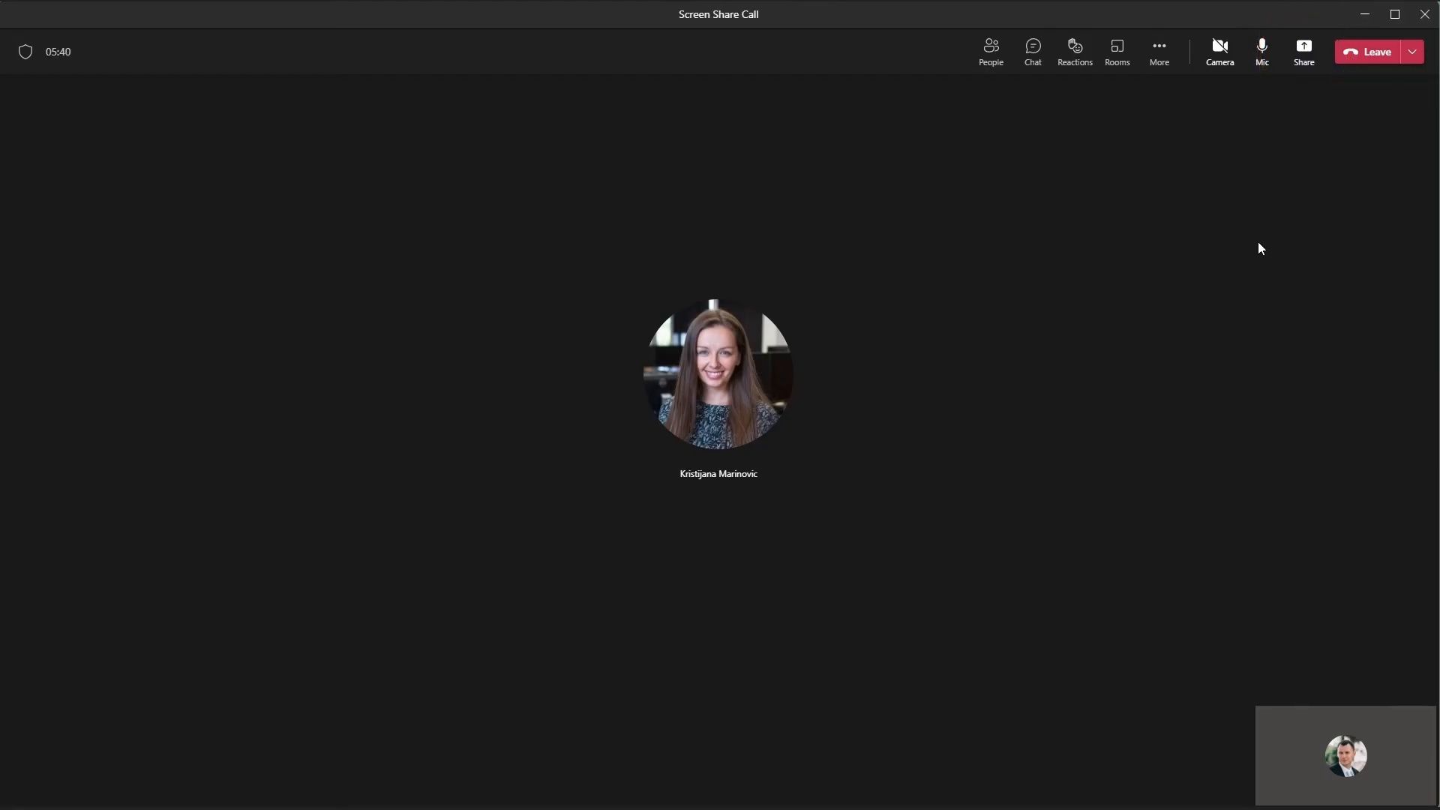